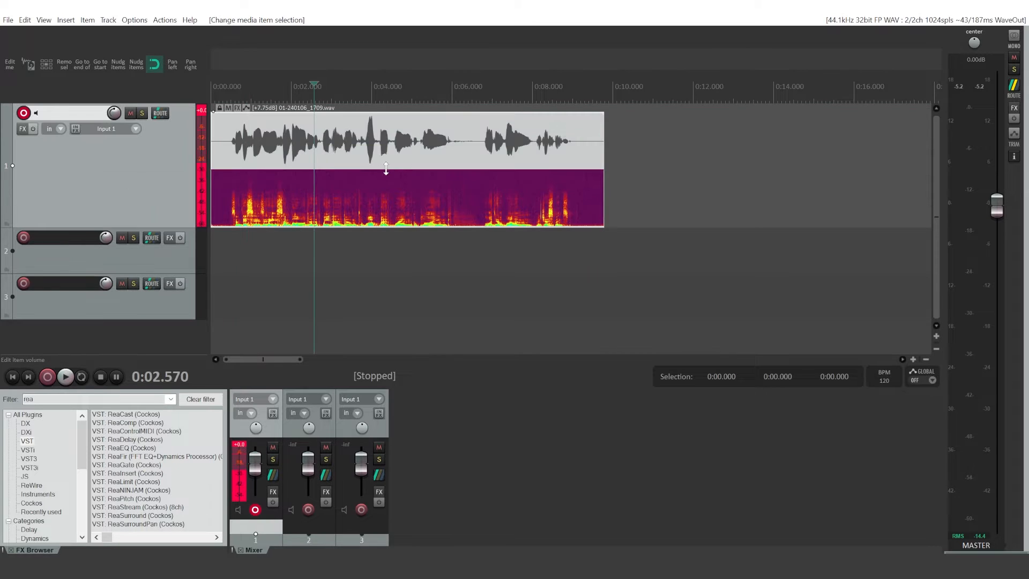
Nudge the voice clip's volume and restore it, then add ReaComp from the FX Browser
drag(384, 169, 376, 195)
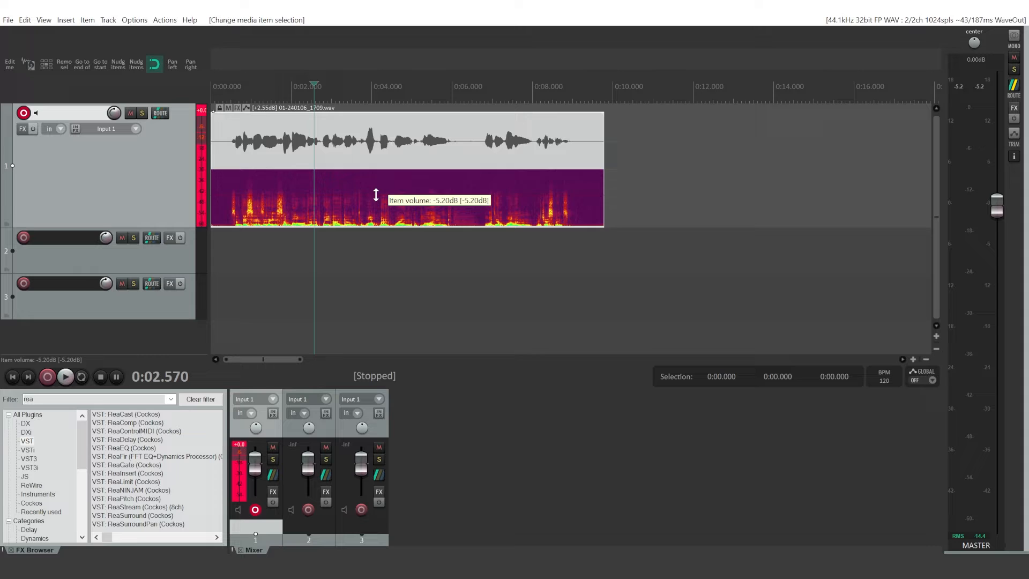
drag(377, 195, 383, 172)
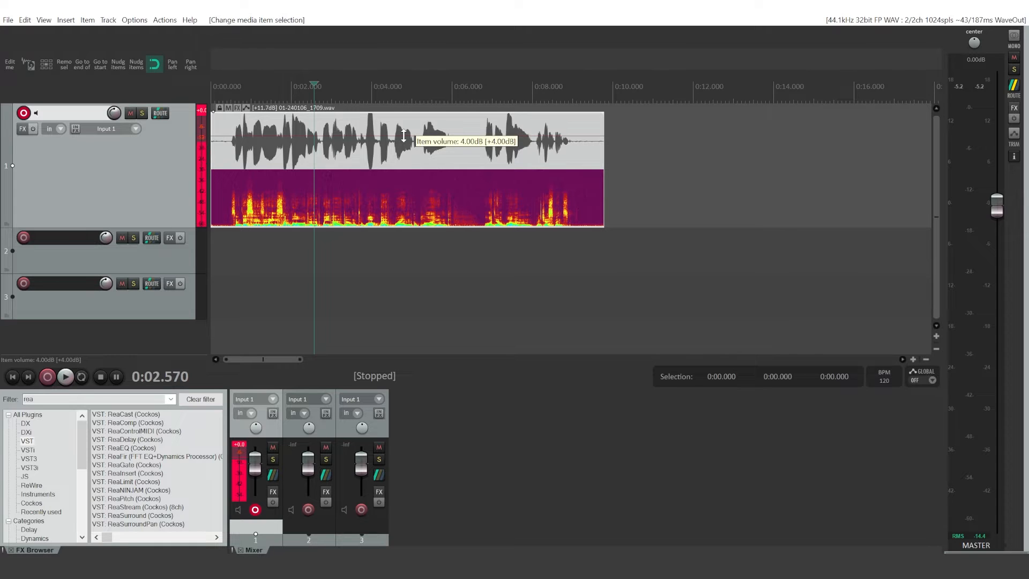
drag(402, 135, 402, 174)
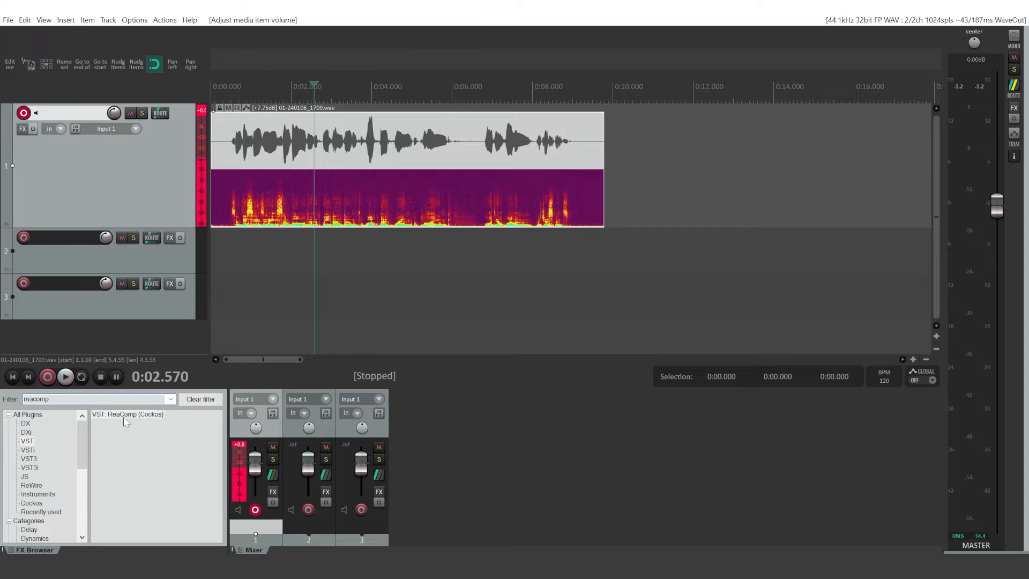
double_click(128, 414)
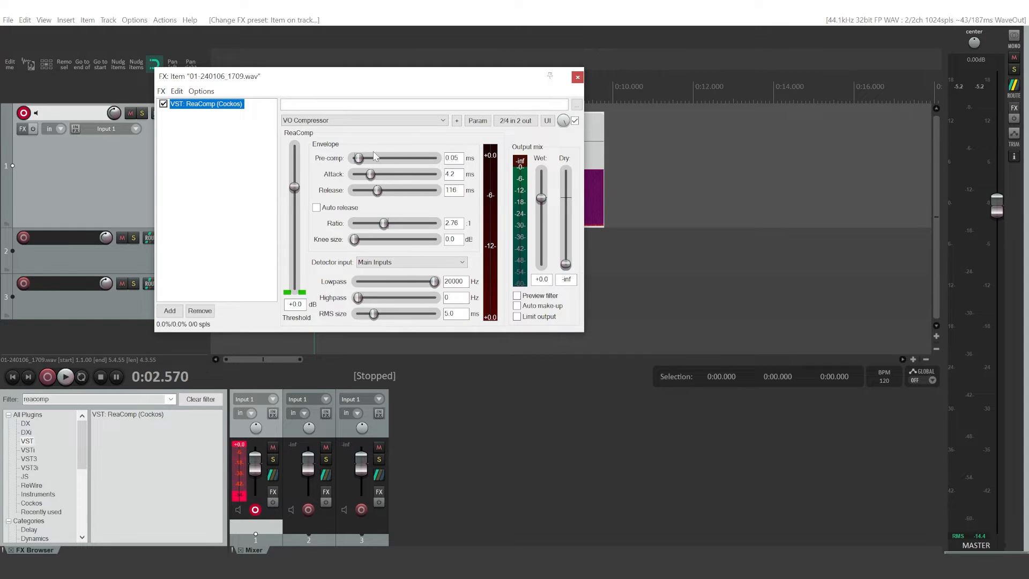
Reset ReaComp to No preset and move its FX window lower on screen
click(443, 120)
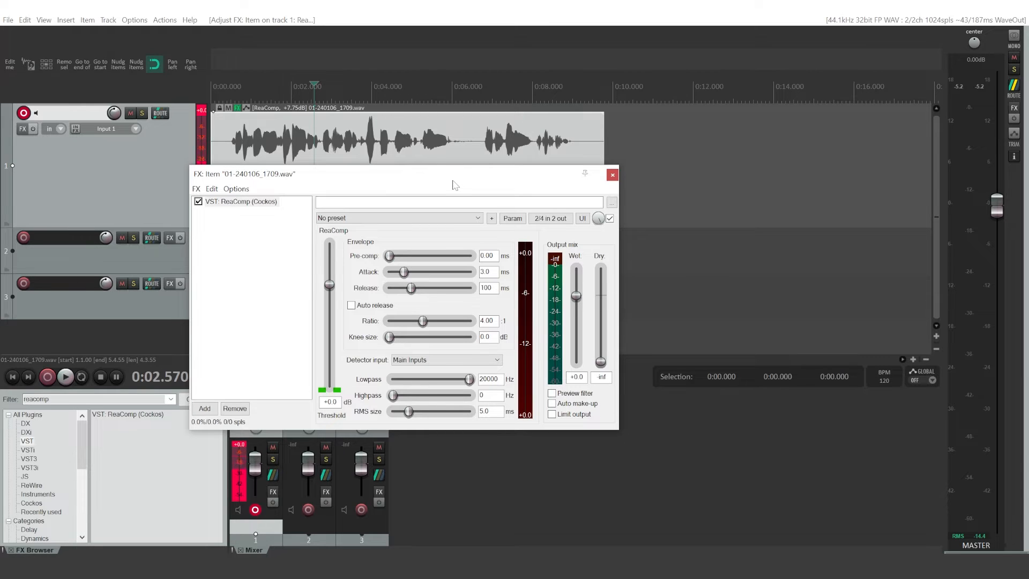
mouse_move(432, 181)
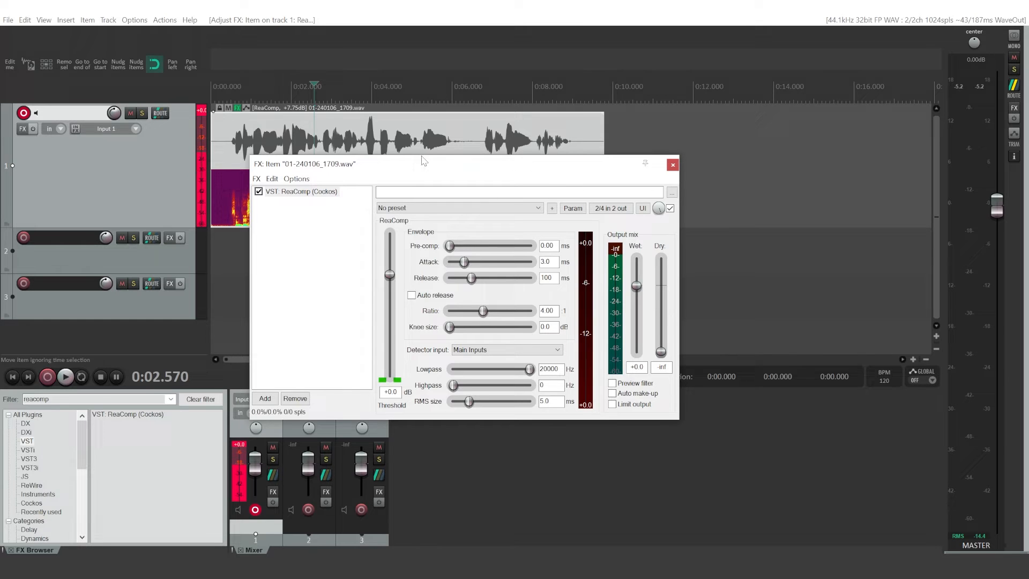
drag(423, 163, 423, 214)
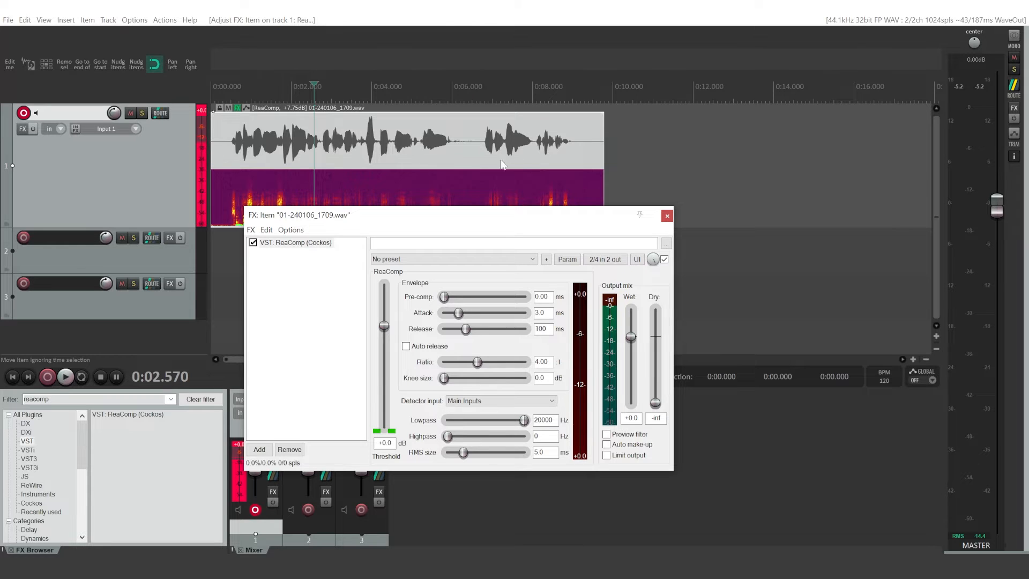
mouse_move(529, 180)
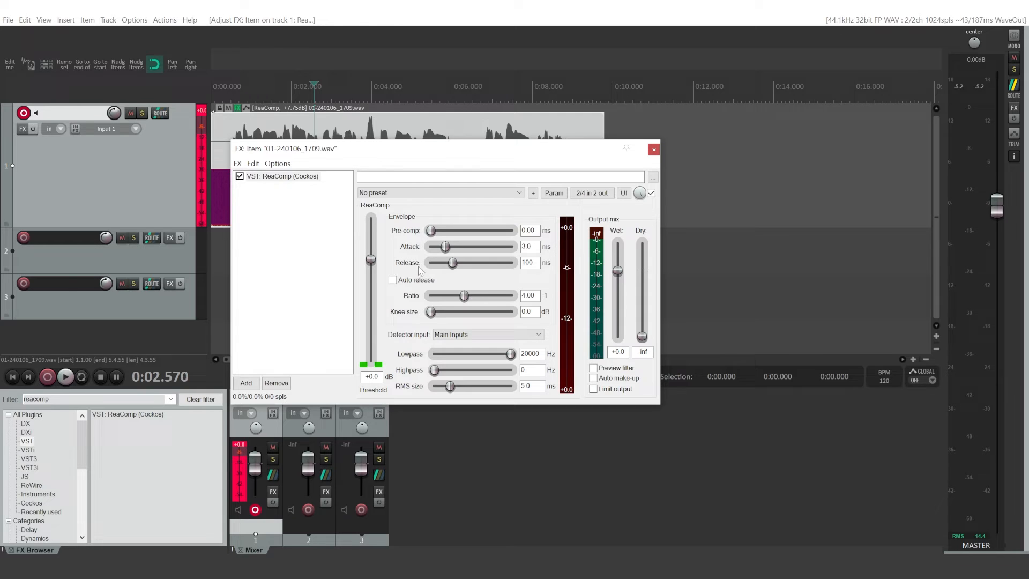
mouse_move(489, 252)
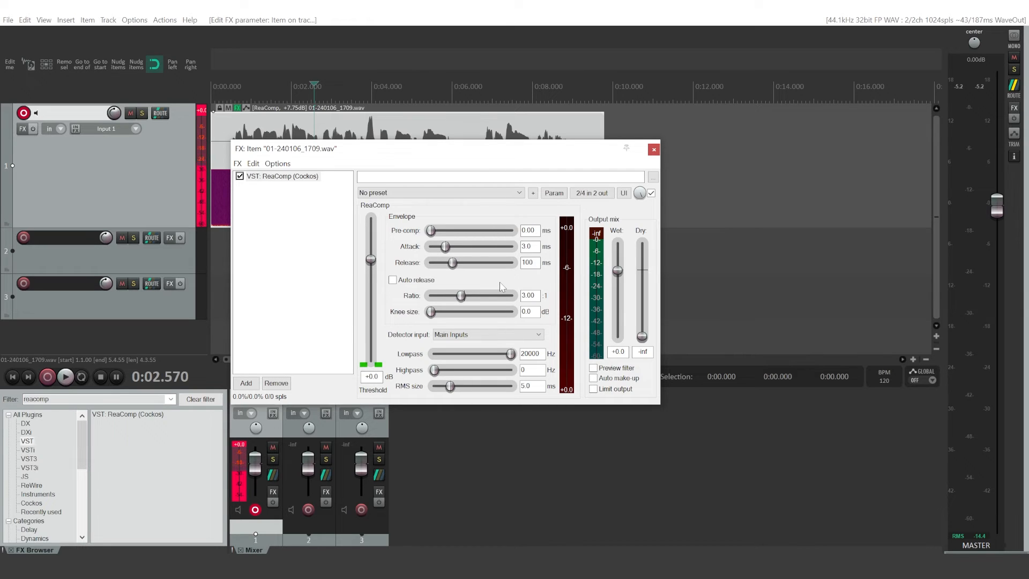
mouse_move(536, 327)
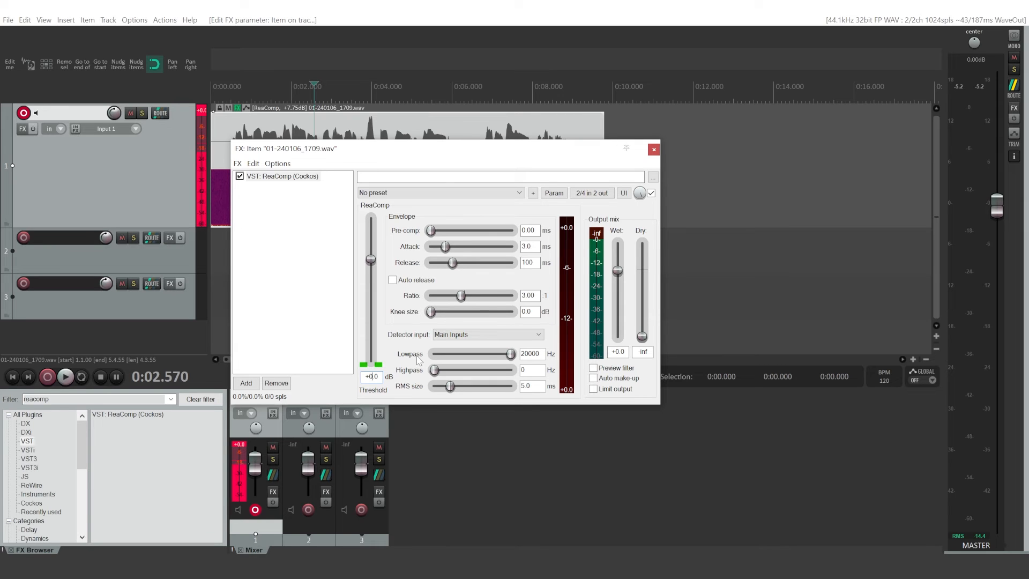
mouse_move(472, 334)
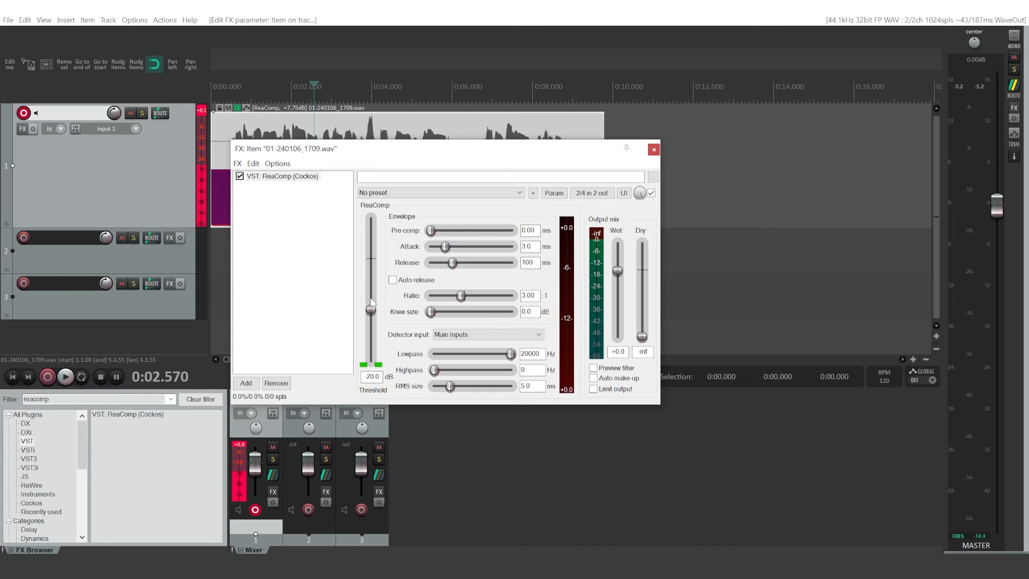
mouse_move(440, 304)
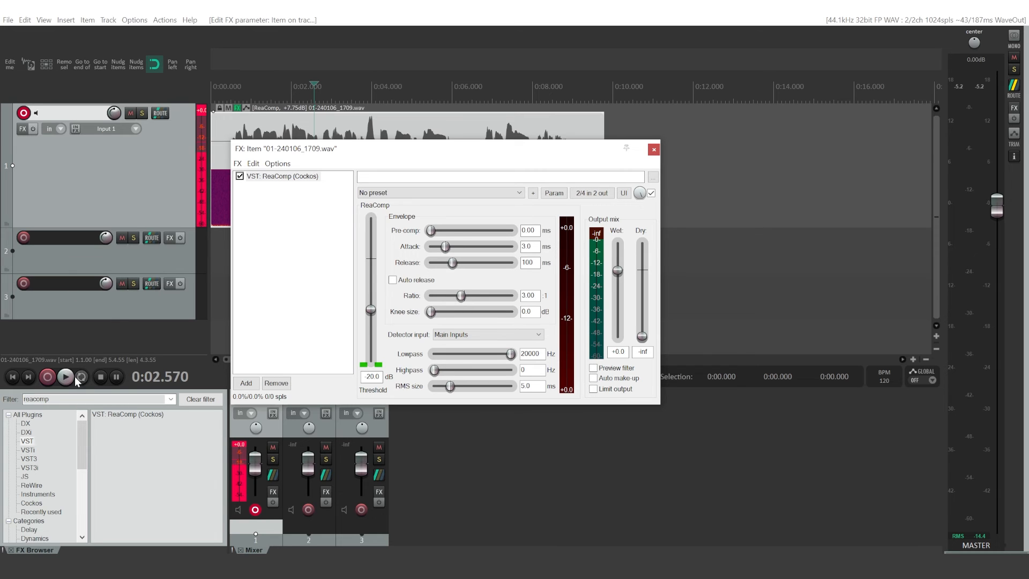
click(65, 376)
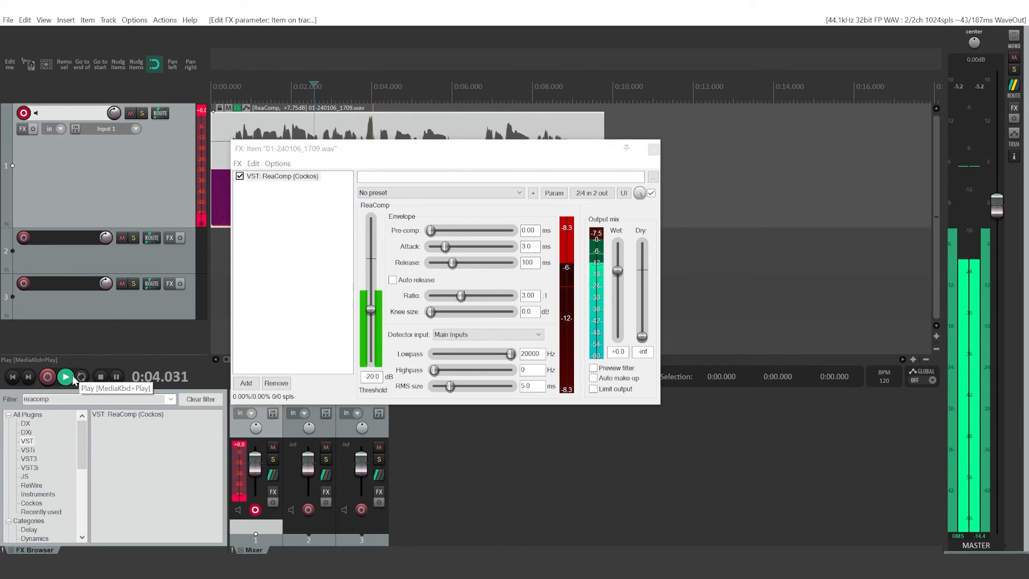
click(66, 376)
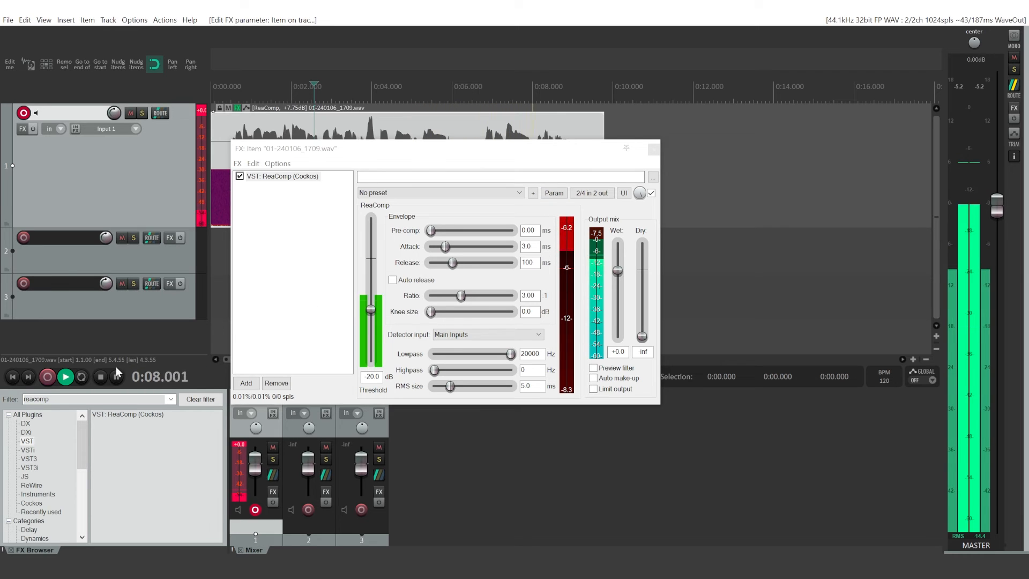
click(102, 376)
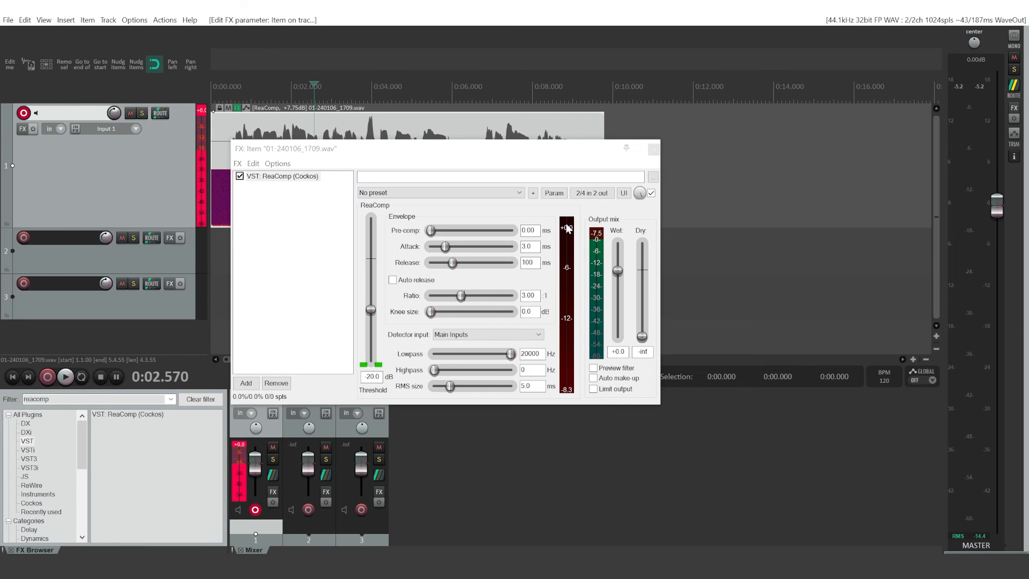
mouse_move(577, 256)
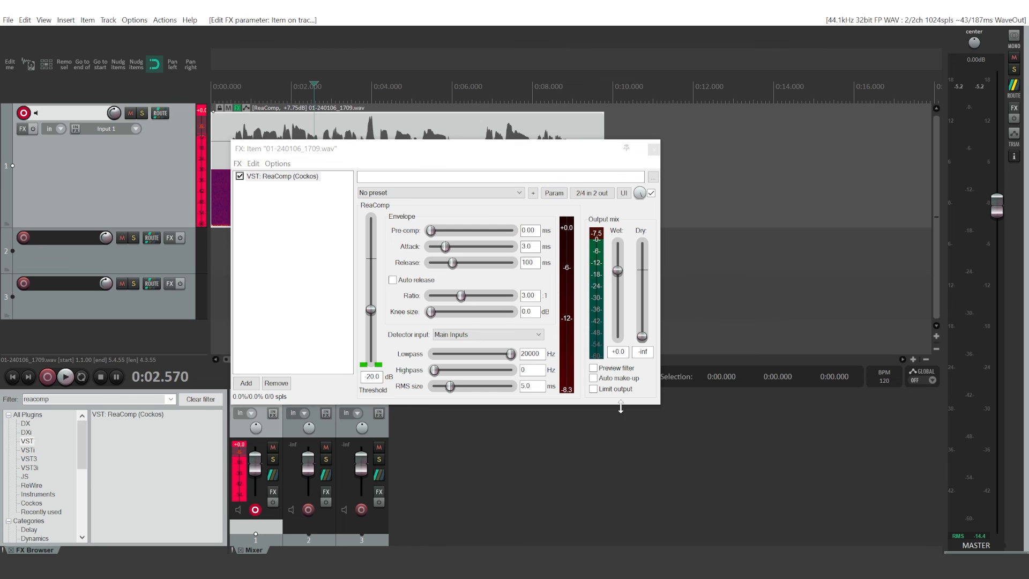
Enable Auto make-up gain in ReaComp and play the voice clip to hear it
click(594, 378)
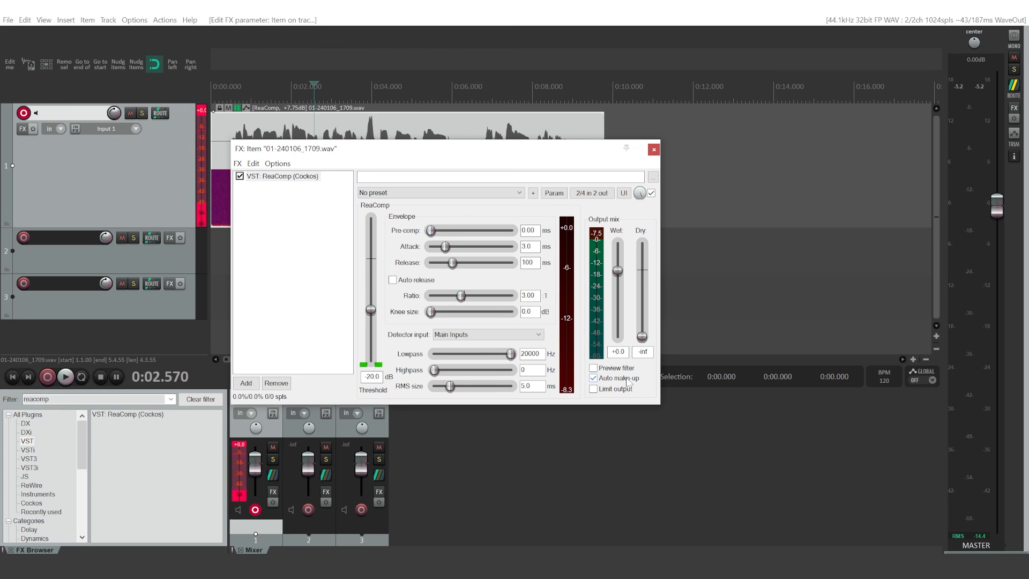
click(65, 376)
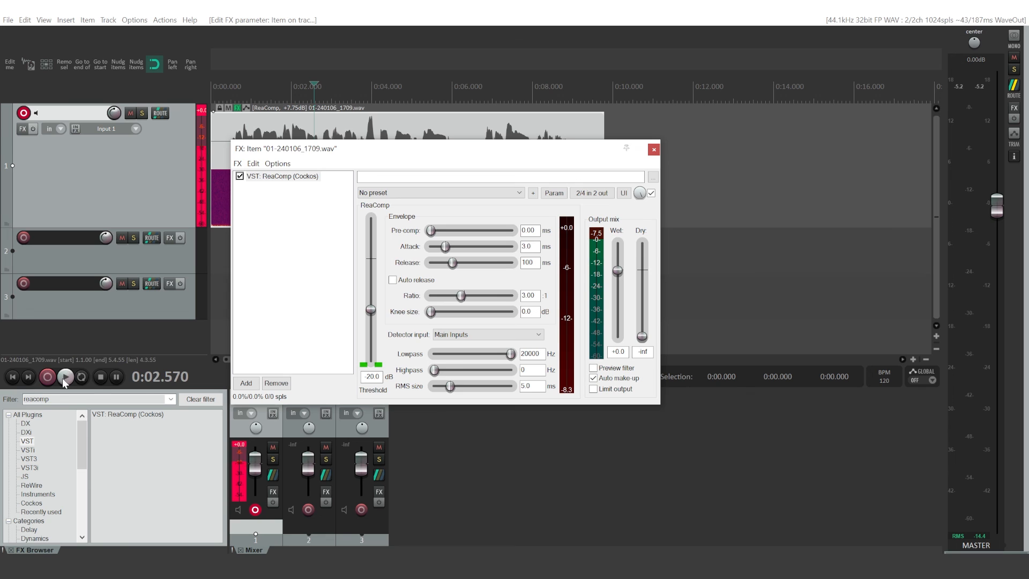
mouse_move(65, 376)
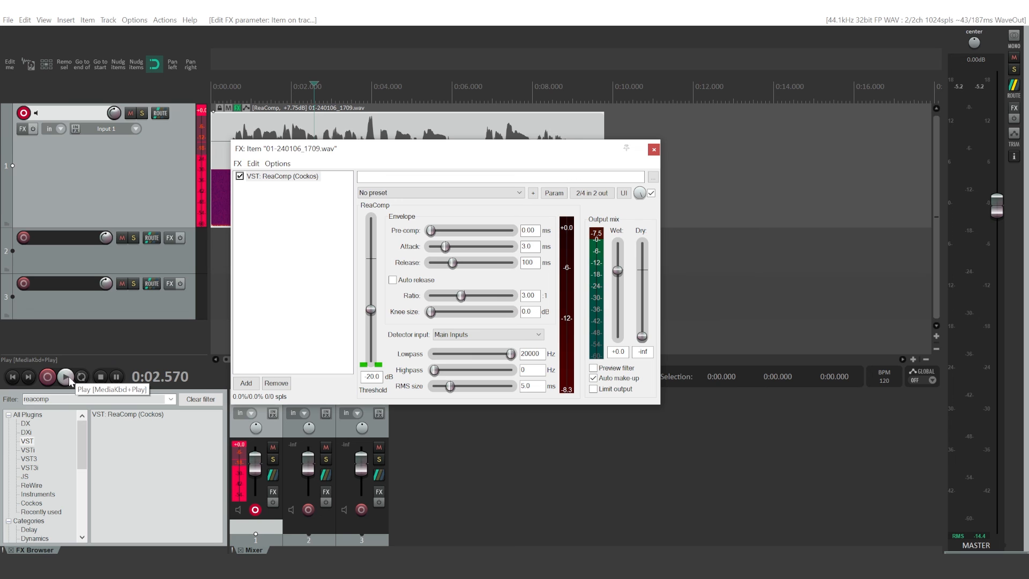
click(66, 376)
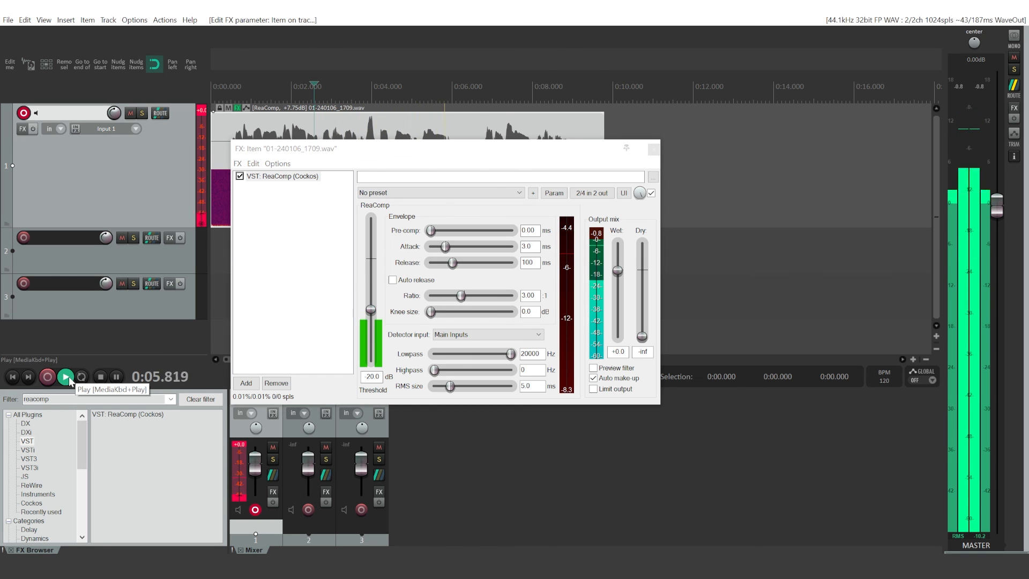
click(65, 377)
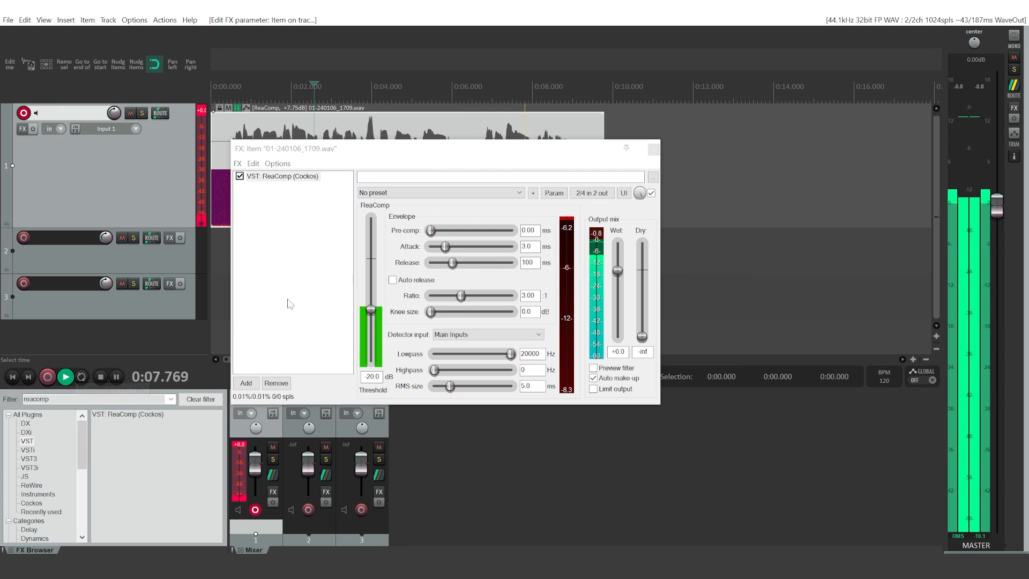